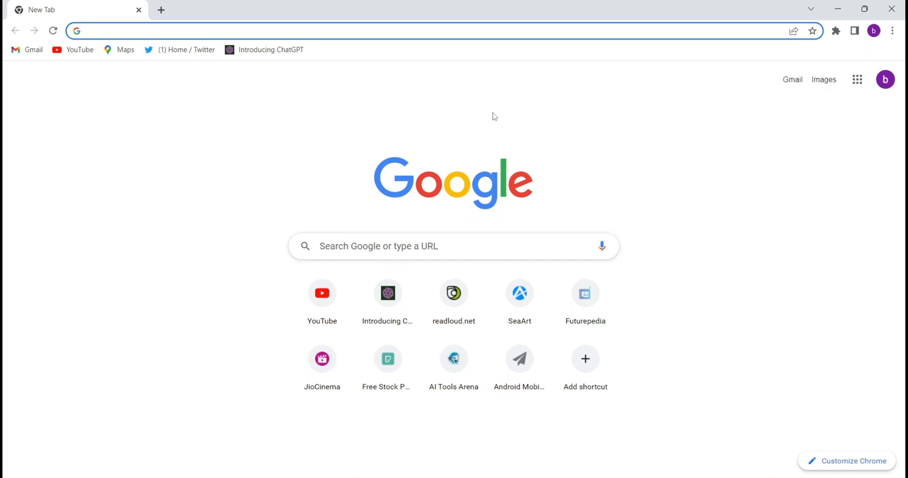
Open OpenAI's Introducing ChatGPT page from the saved Chrome bookmark
click(155, 30)
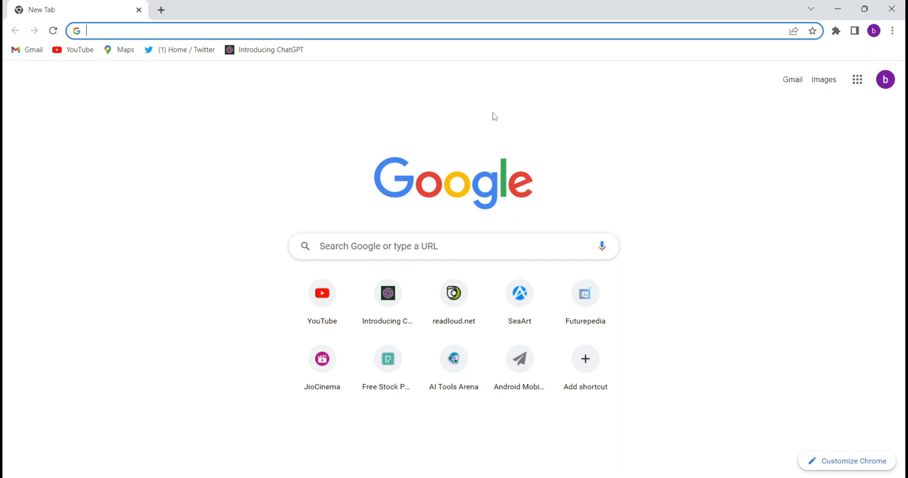
mouse_move(312, 89)
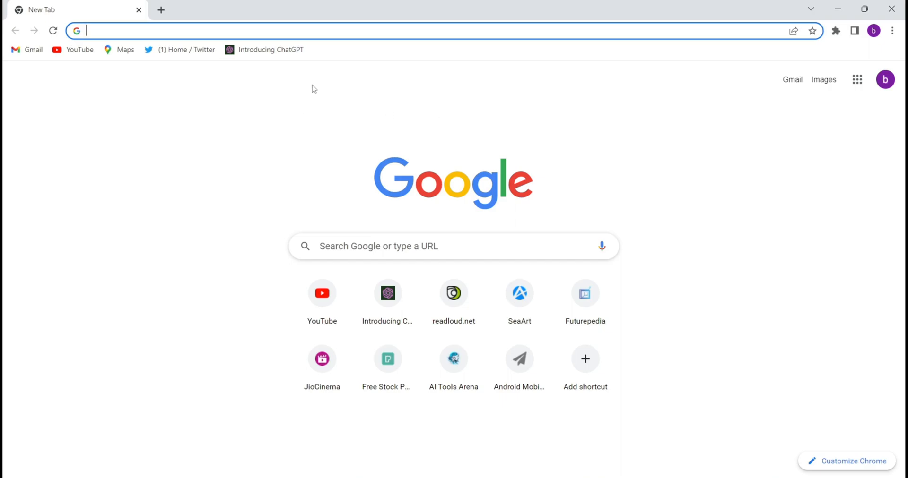
mouse_move(281, 56)
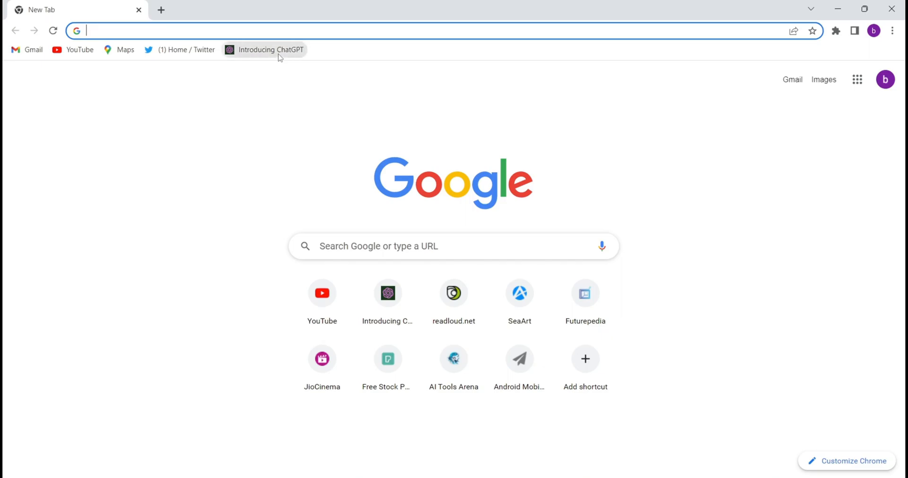
click(267, 50)
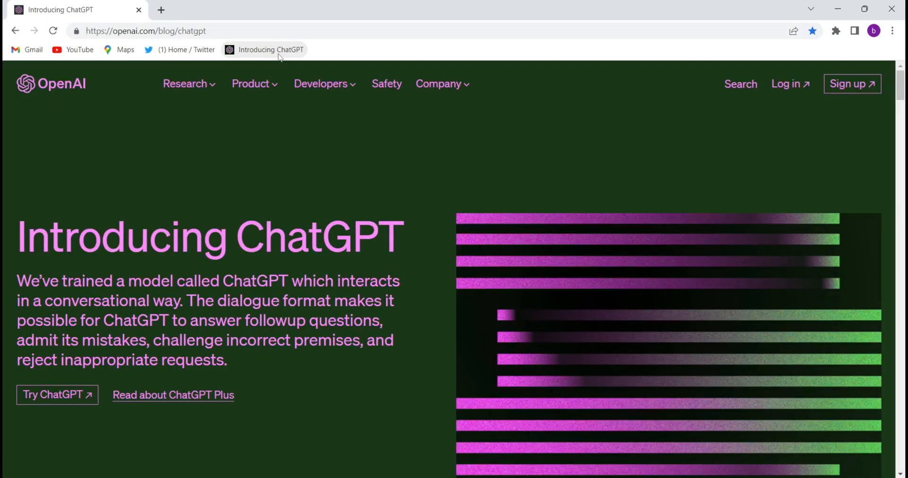
mouse_move(207, 91)
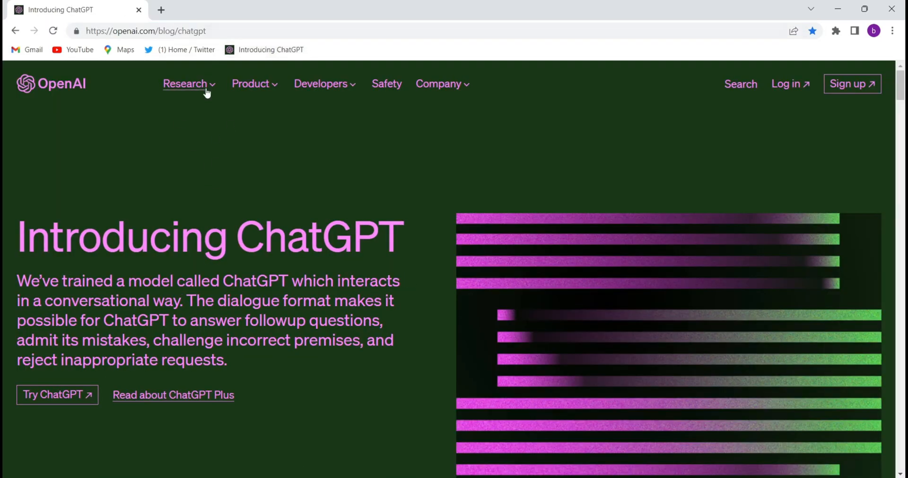
mouse_move(68, 401)
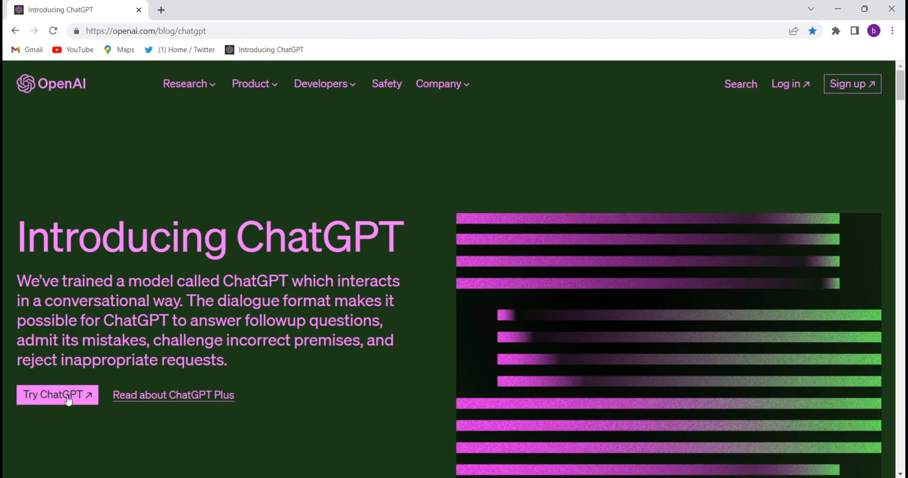
Launch the ChatGPT chat app and draft a request for a YouTube script on top 5 places to visit in the world before you die
click(56, 396)
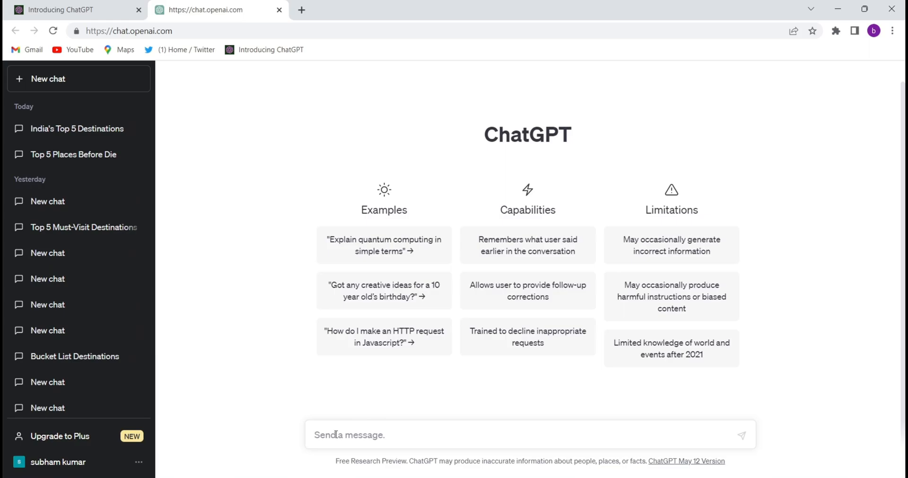
text(write a s)
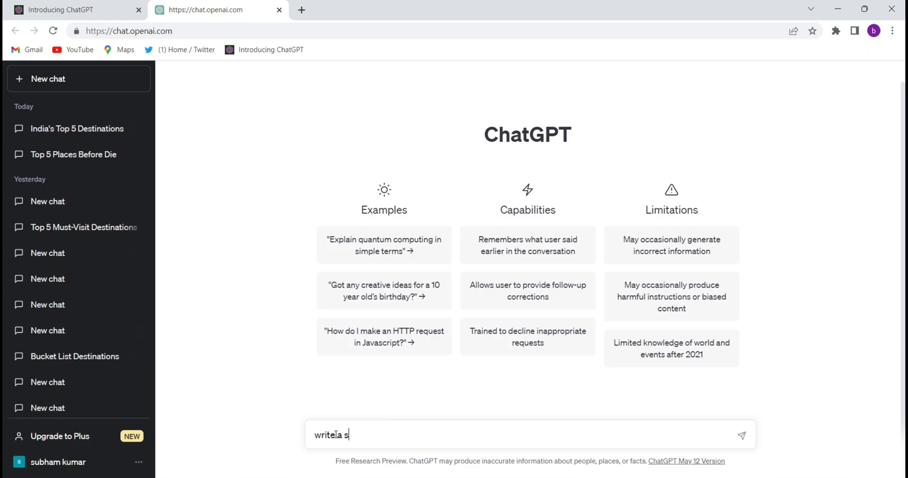
key(Backspace)
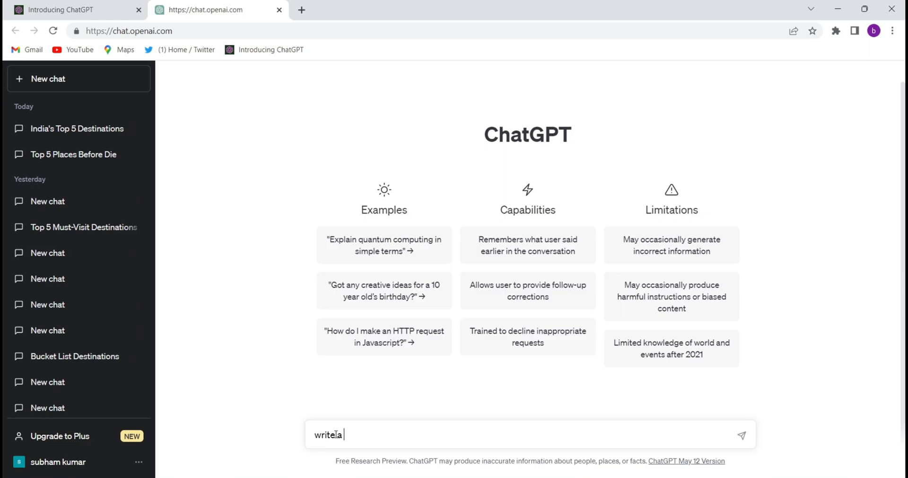
text(youtube video s)
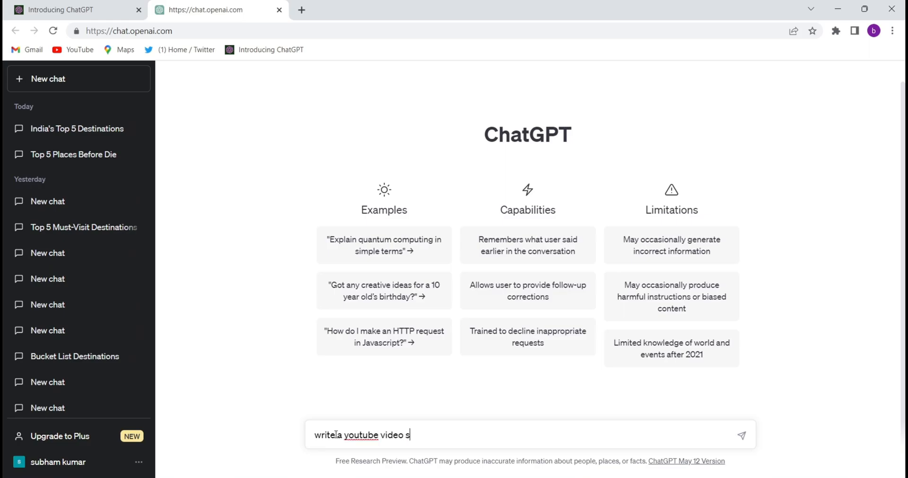
text(cript o)
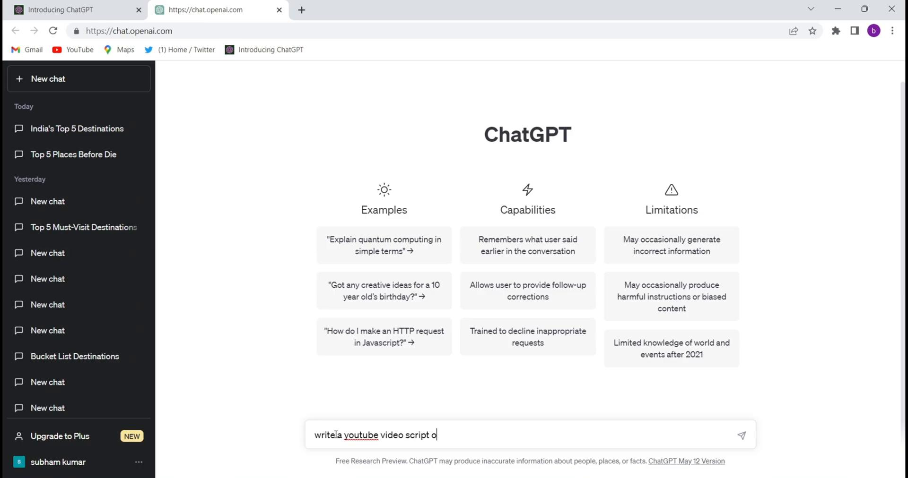
text(n top)
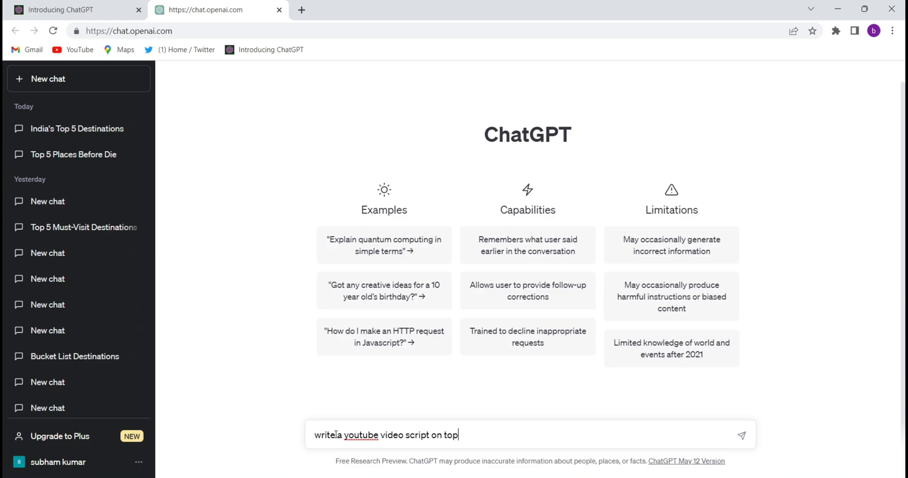
text(5)
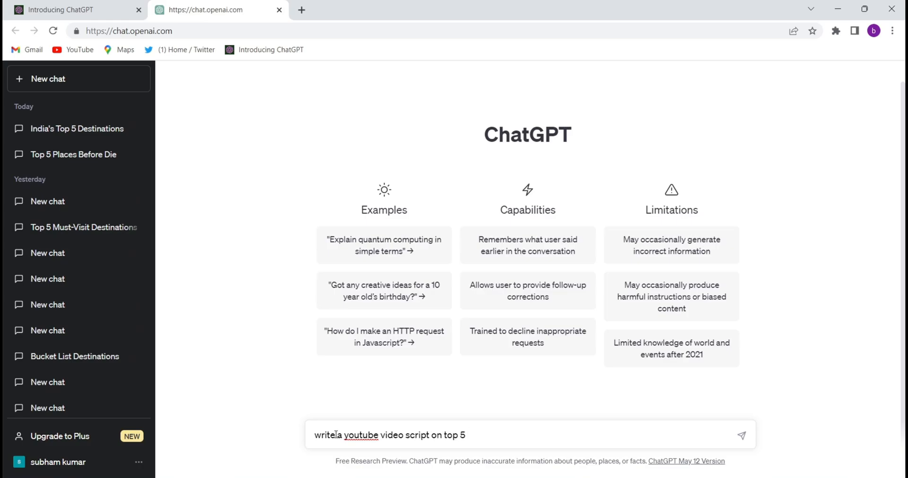
text(places to vi)
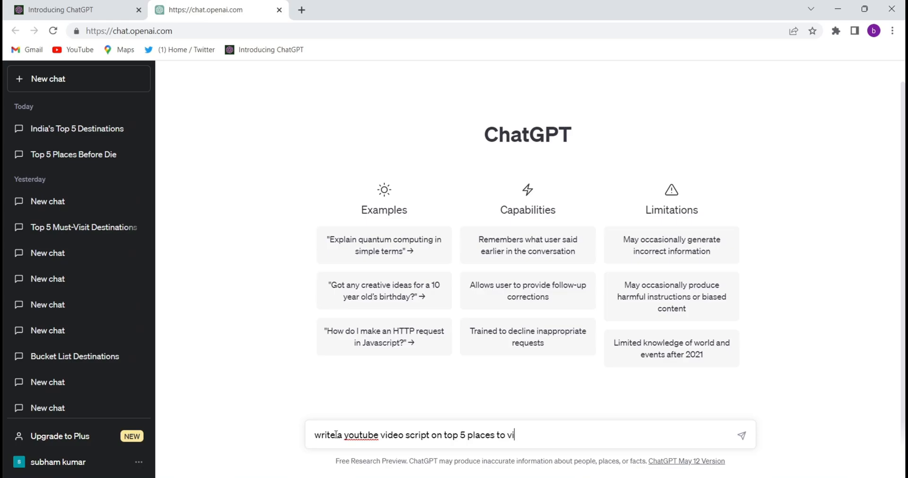
text(sit in the)
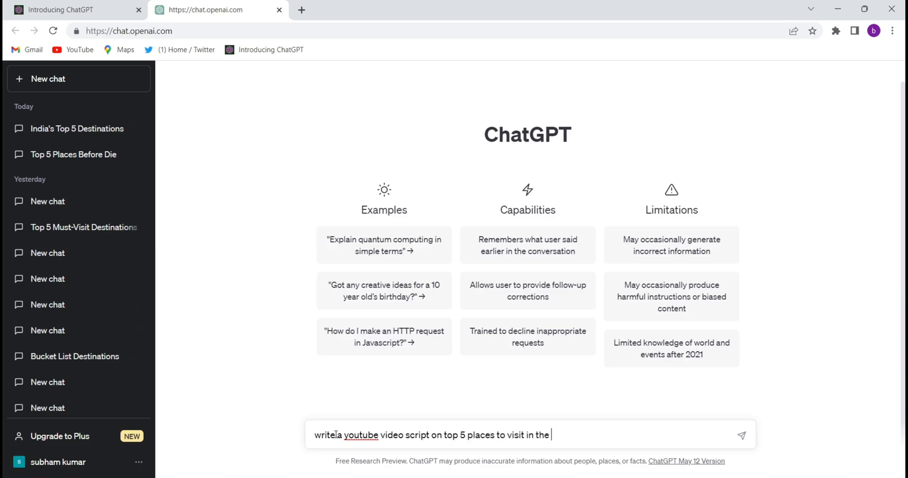
text(world before die.)
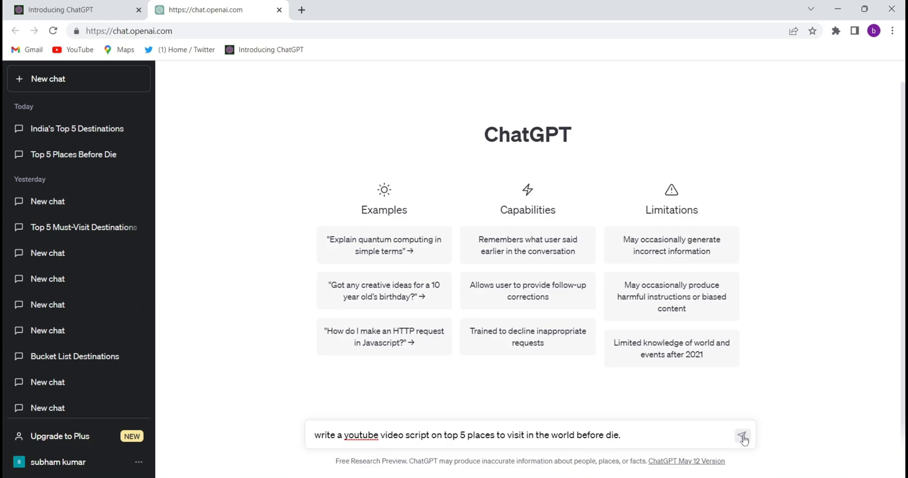
click(741, 440)
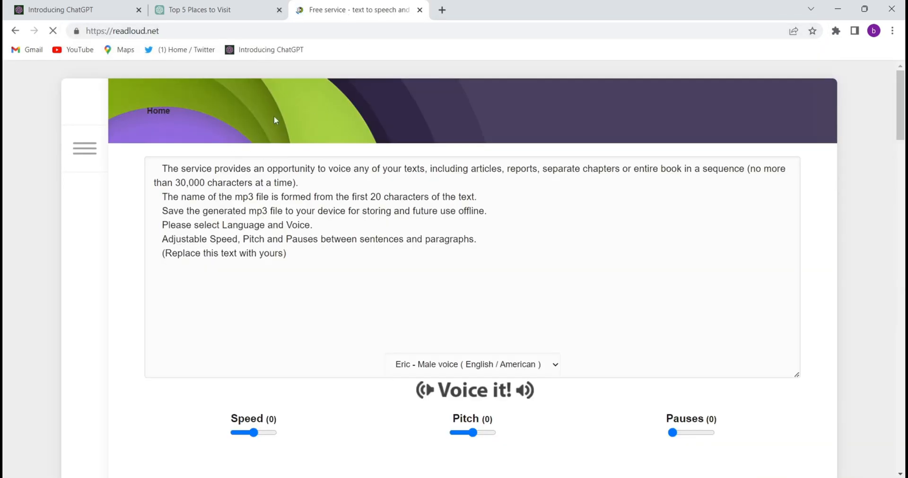
Select all of readloud.net's sample text so the ChatGPT script can replace it
triple_click(290, 211)
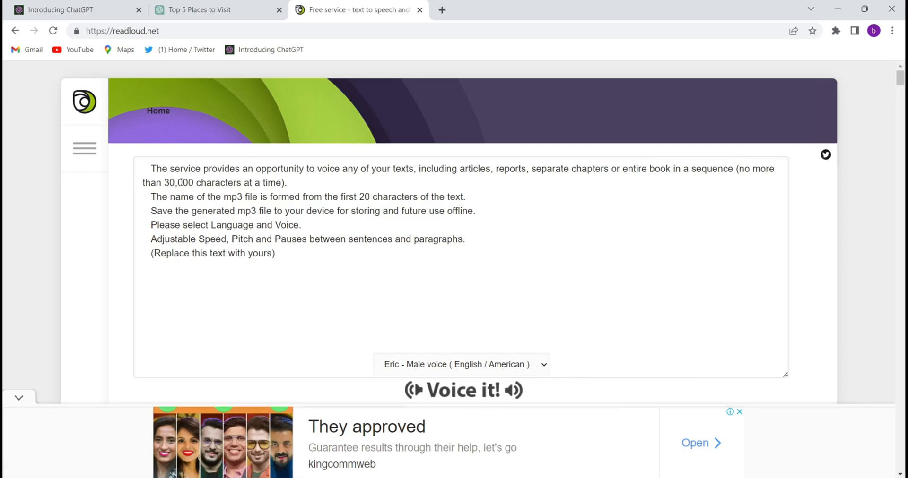
mouse_move(276, 196)
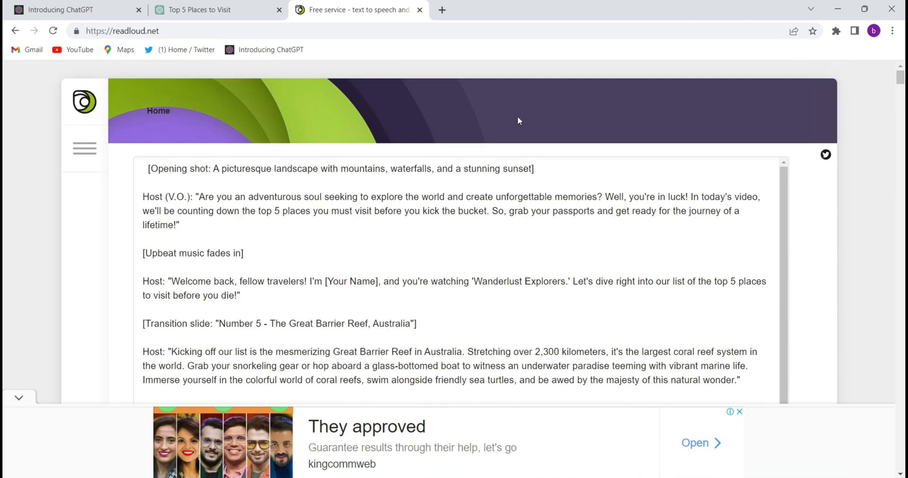
Delete the [Opening shot] stage-direction line from the top of the script
click(547, 169)
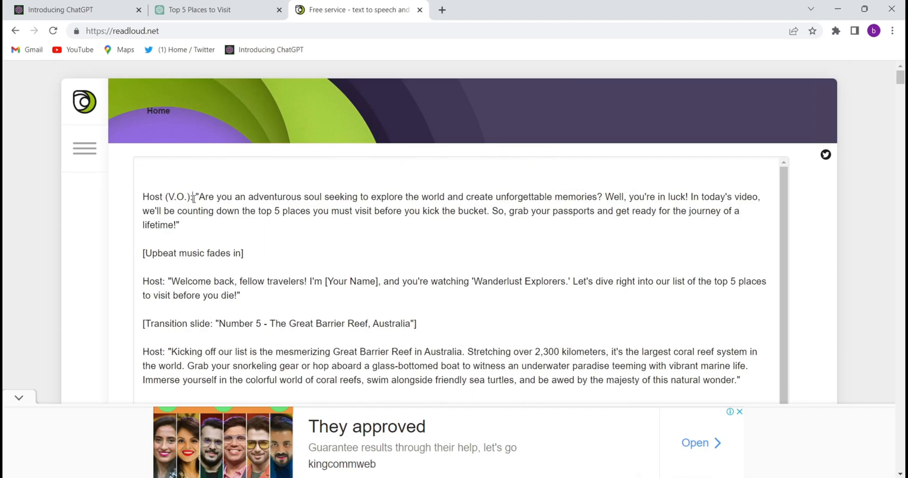
scroll(down, 3)
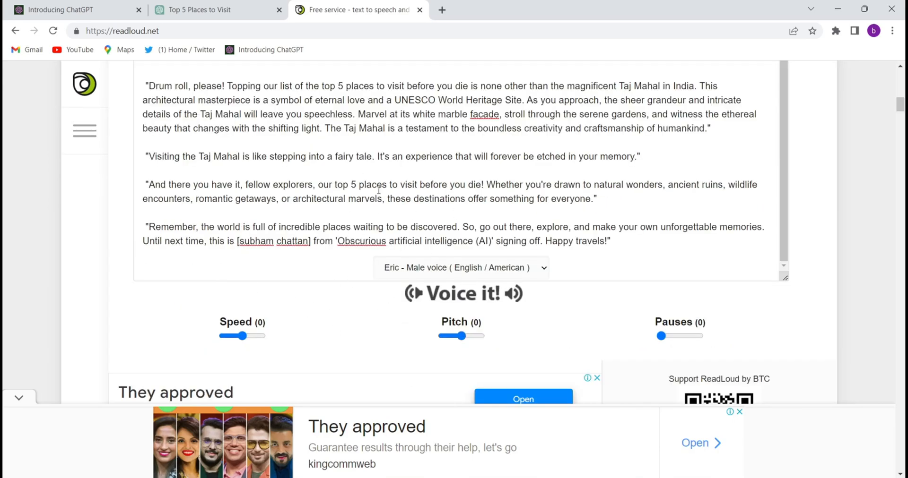
mouse_move(421, 326)
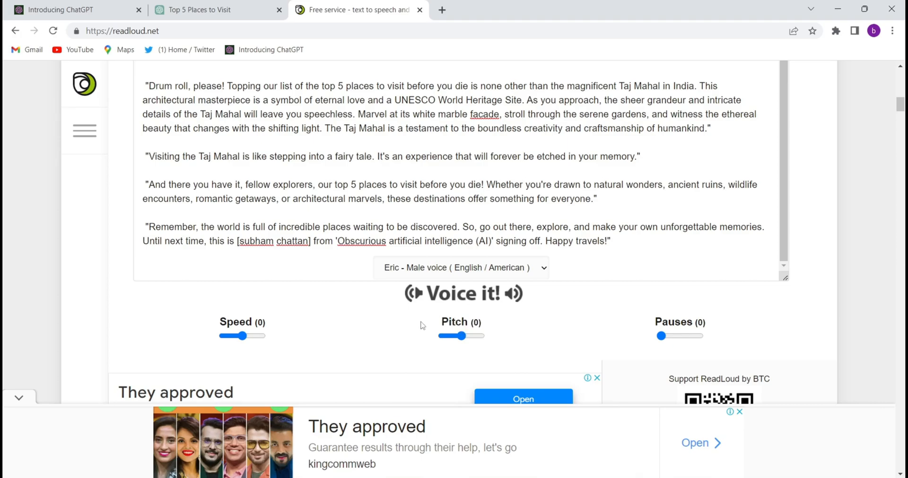
Choose 'Sally - Girl's voice (English / American)' as the narrator voice
click(459, 268)
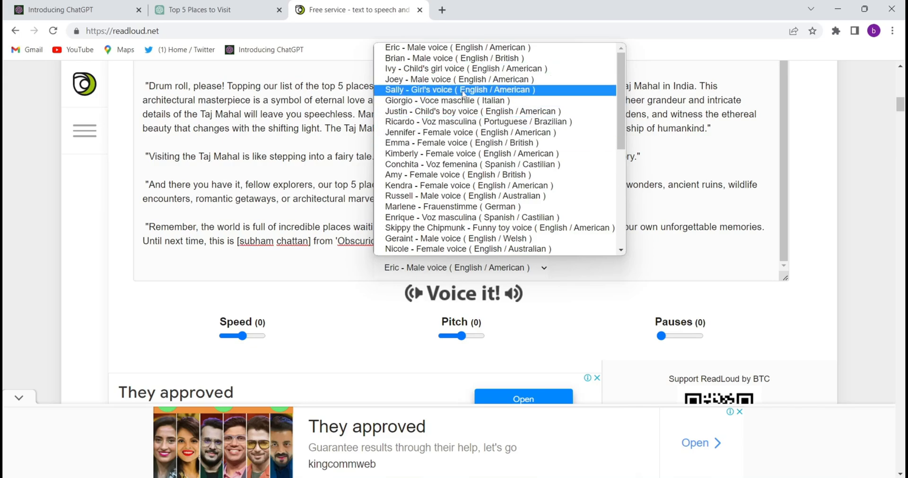
mouse_move(604, 126)
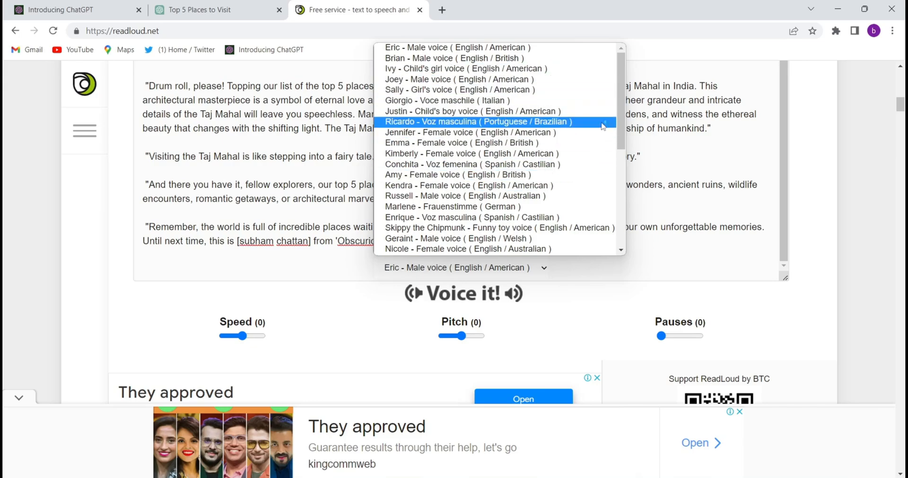
scroll(down, 3)
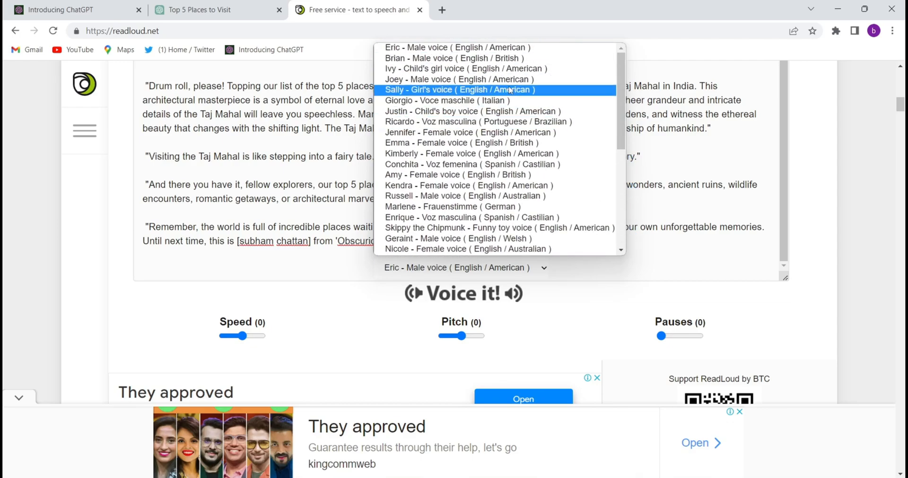
click(443, 90)
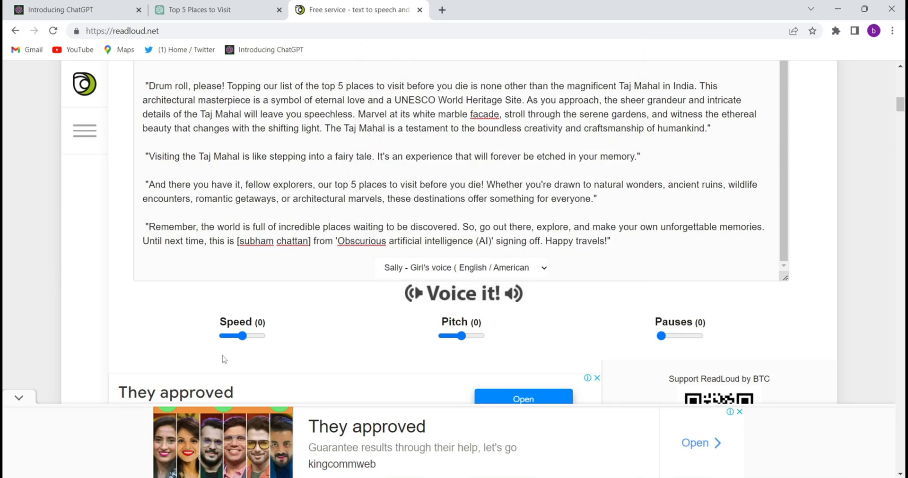
Adjust the narration sliders to speed 2, pitch 1 and pauses 621
drag(234, 335, 249, 336)
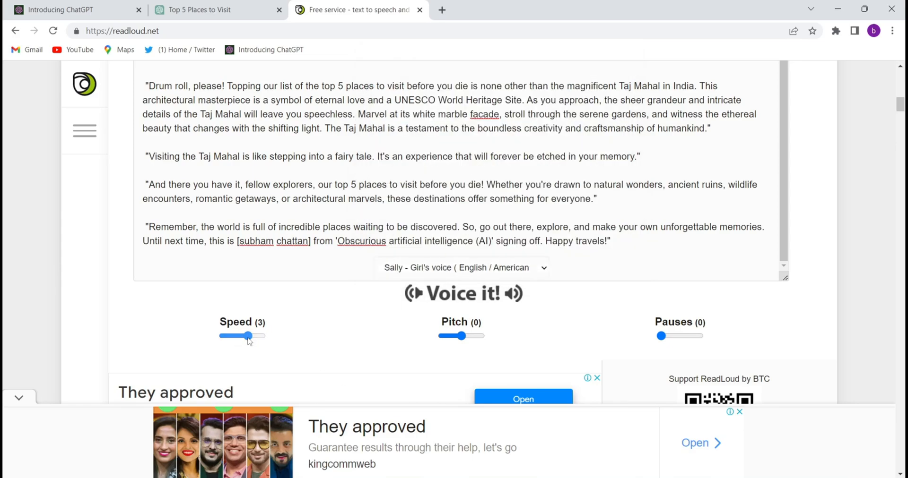
drag(249, 336, 244, 336)
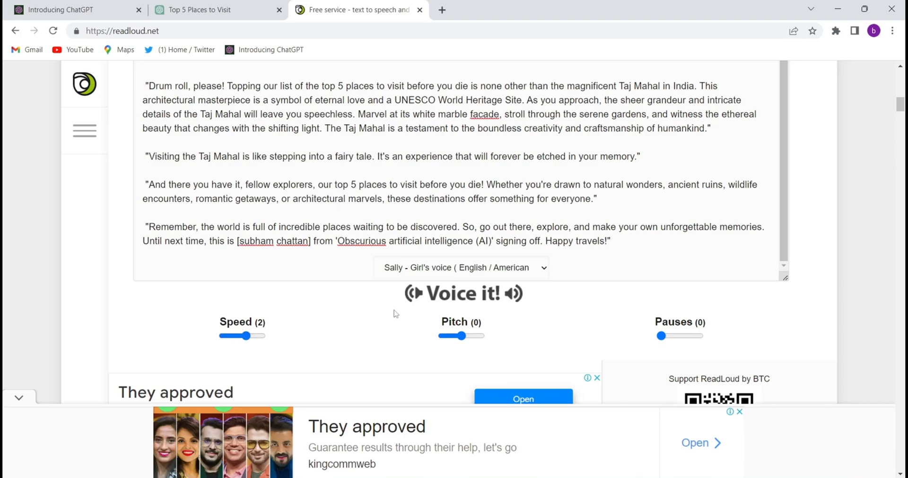
drag(463, 336, 468, 336)
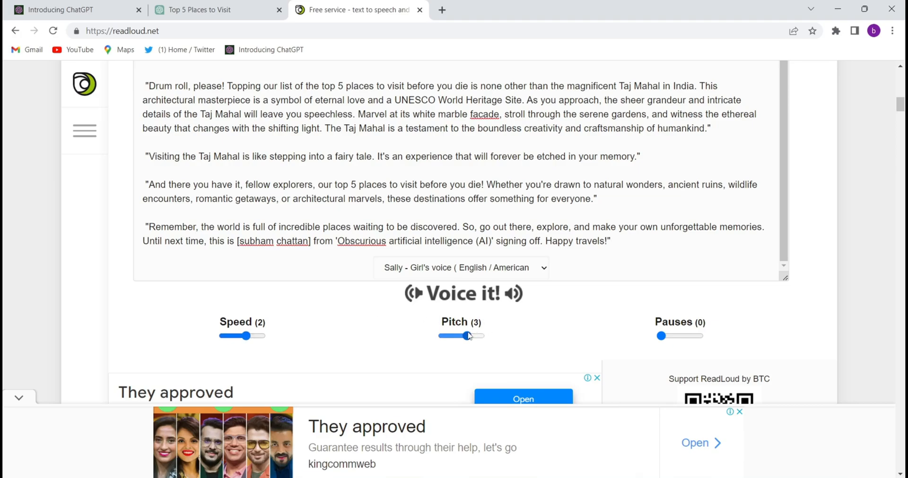
drag(468, 336, 452, 335)
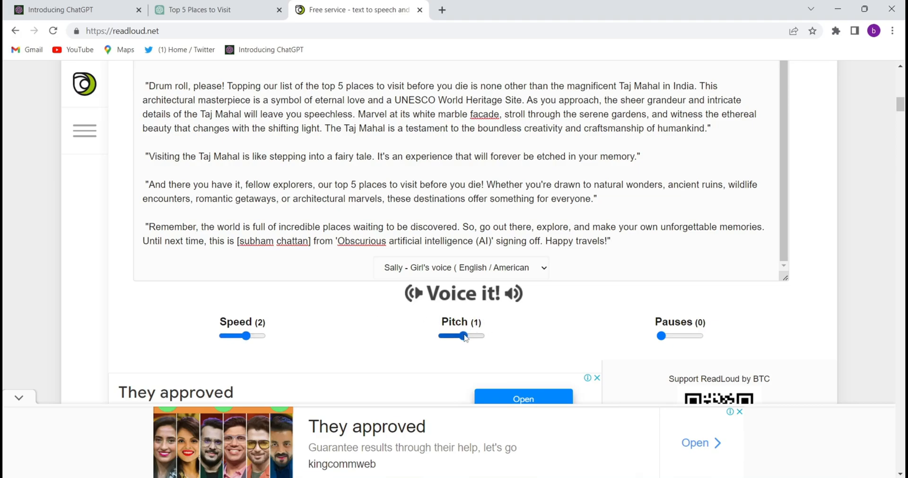
drag(661, 336, 682, 336)
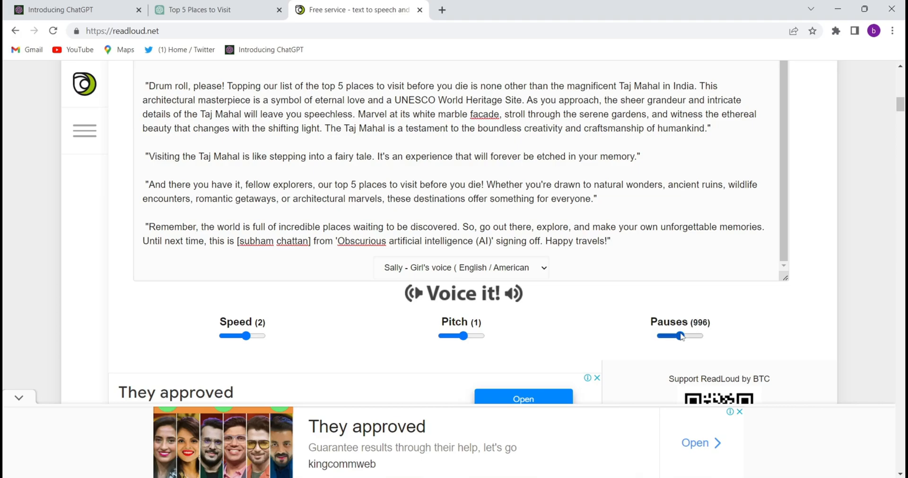
drag(680, 336, 671, 336)
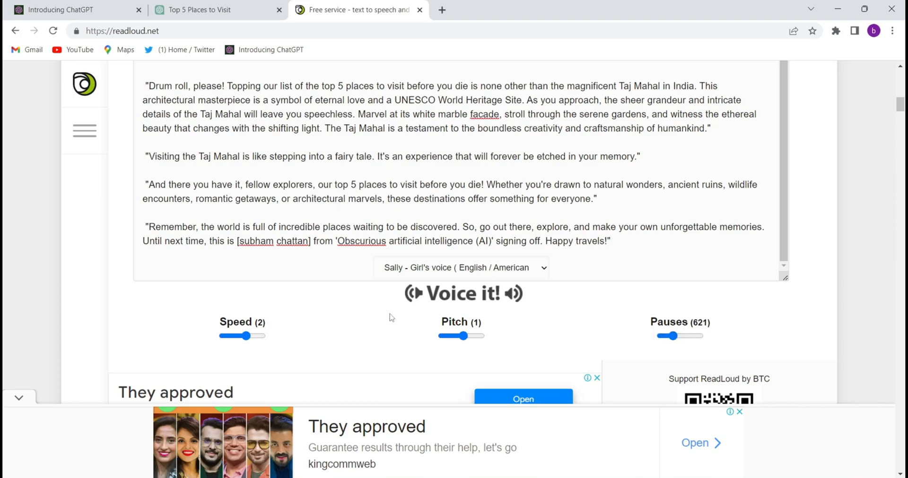
mouse_move(413, 296)
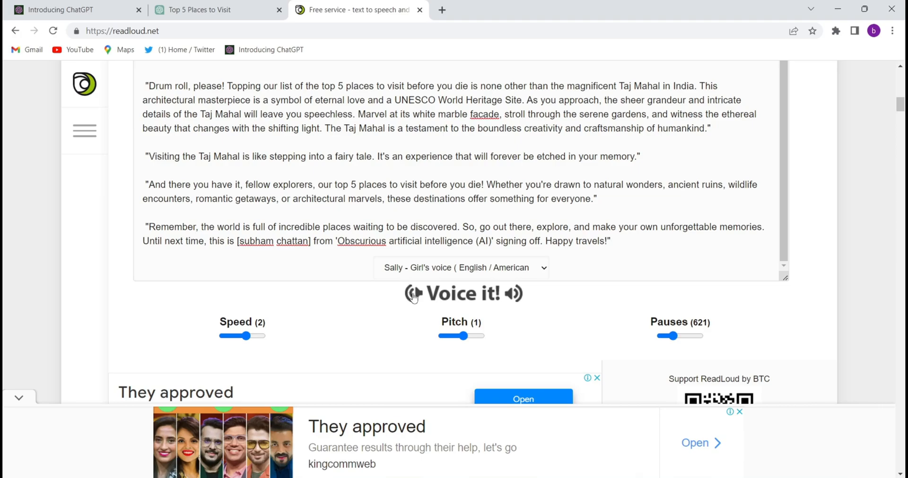
mouse_move(413, 297)
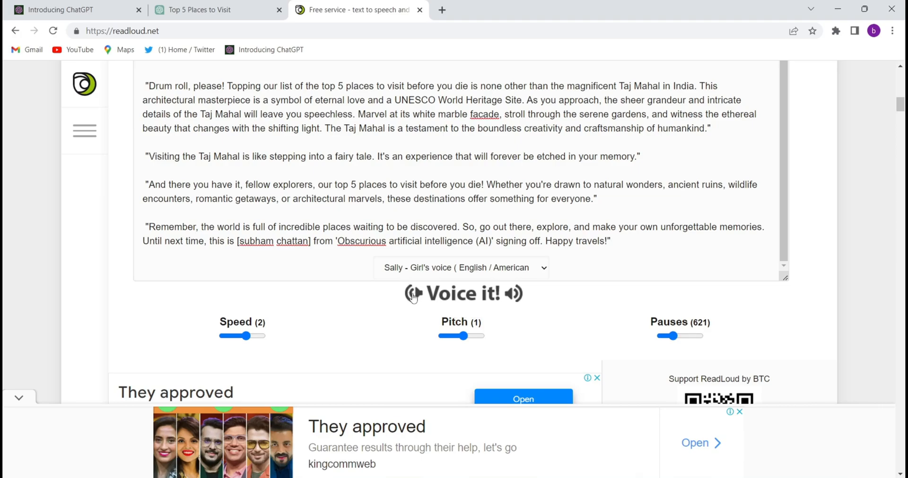
Voice the script, preview the 3:54 narration, download it as MP3 and dismiss the advert
click(464, 294)
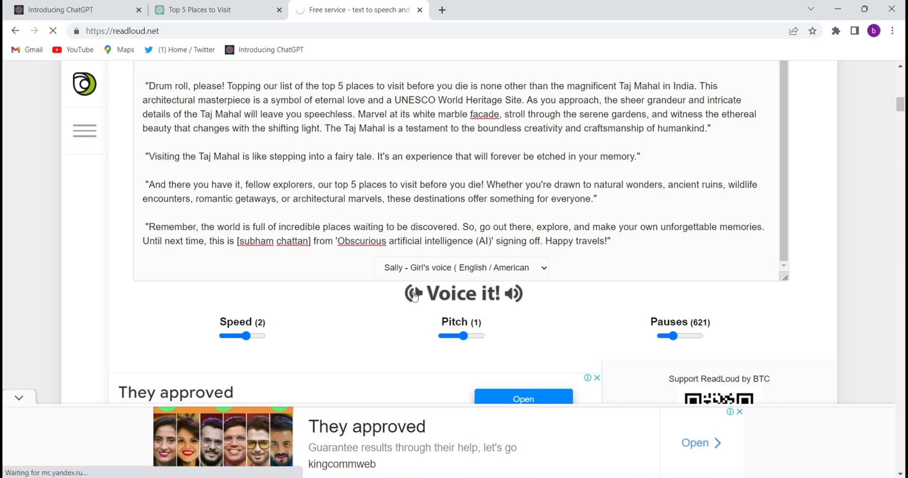
click(463, 294)
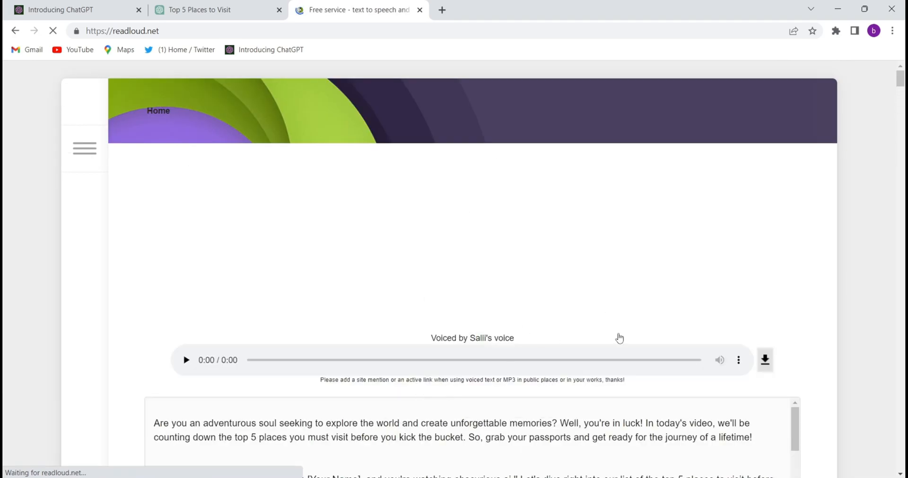
click(186, 360)
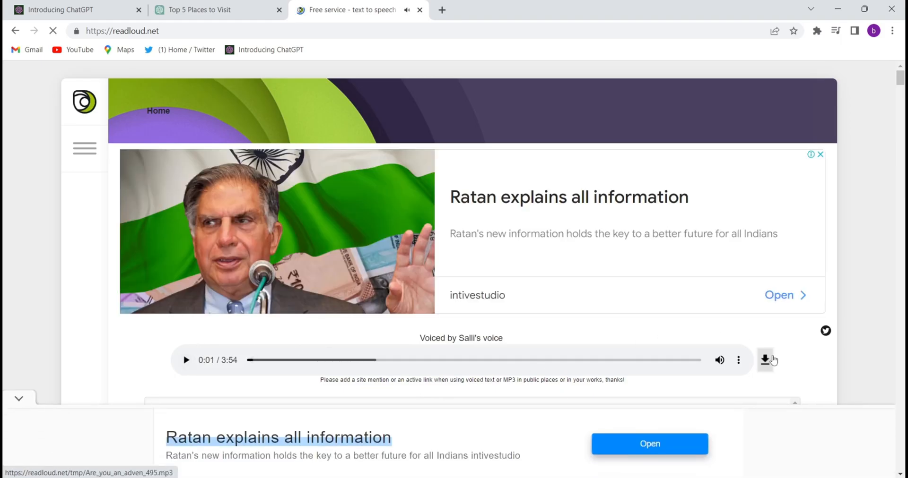
mouse_move(764, 364)
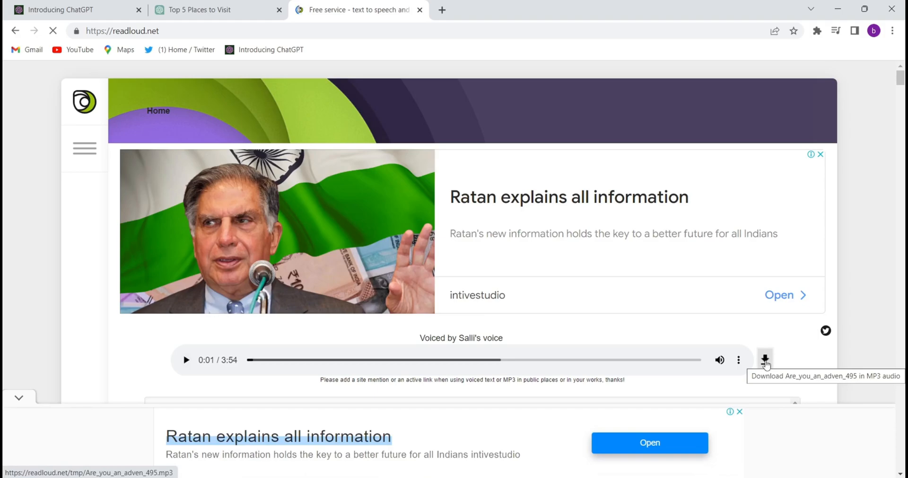
click(763, 361)
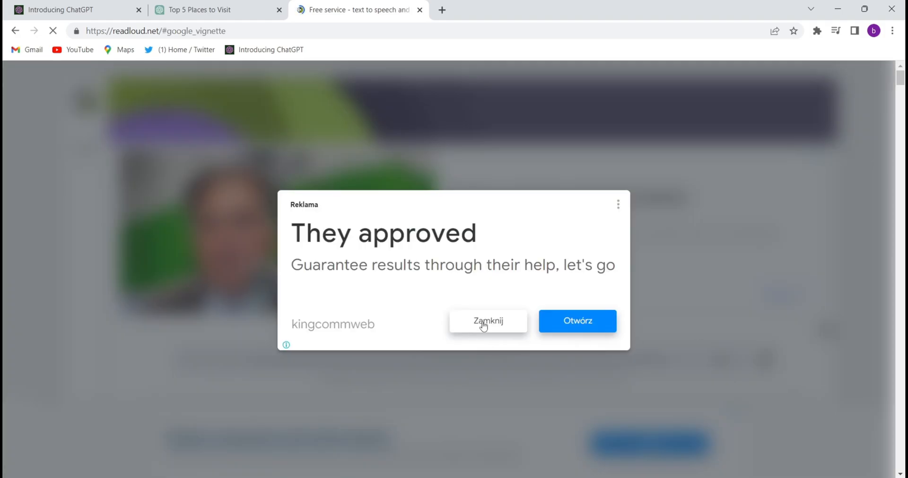
click(488, 321)
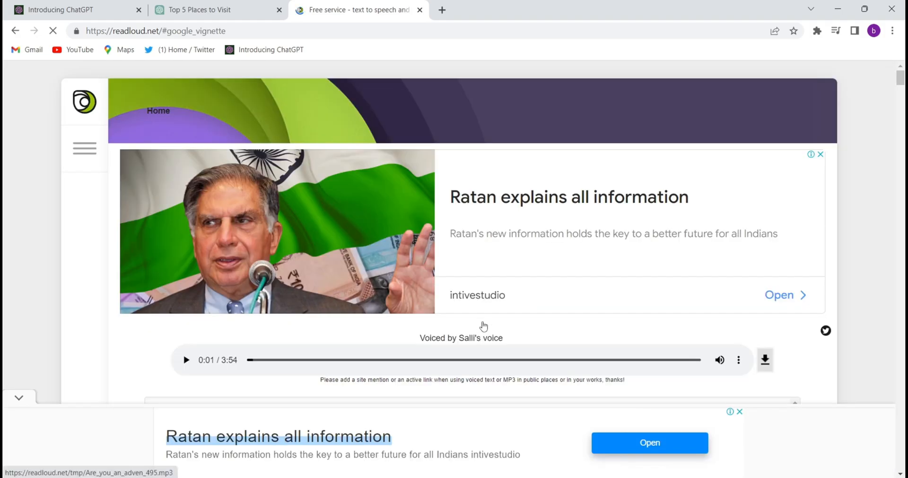
click(192, 10)
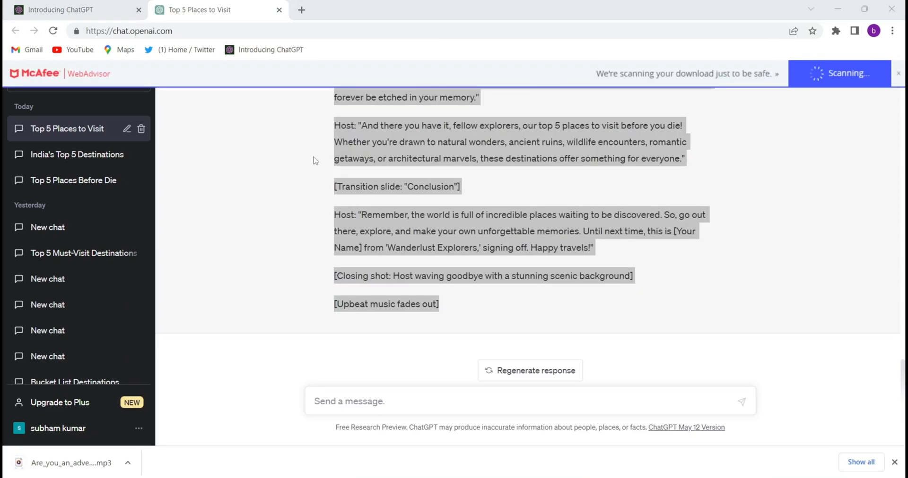
mouse_move(342, 66)
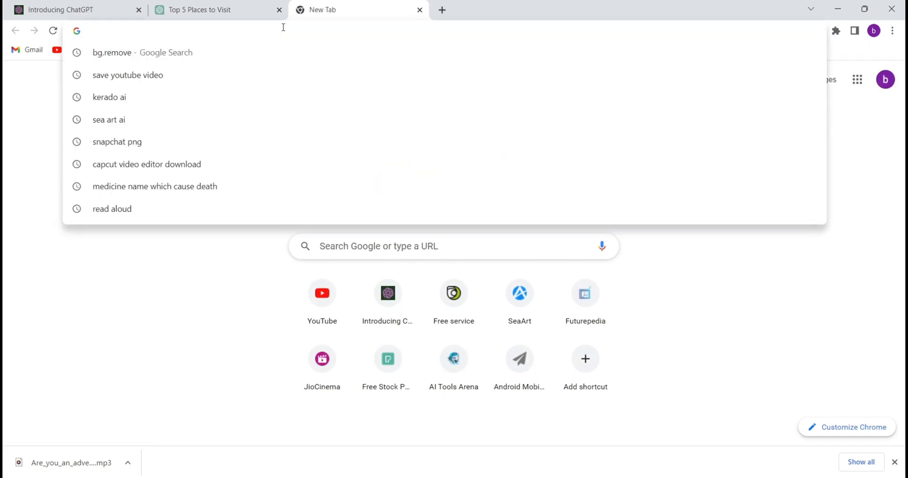
Open pexels.com in a new tab, switch its search to Videos, and return to the ChatGPT script
click(387, 359)
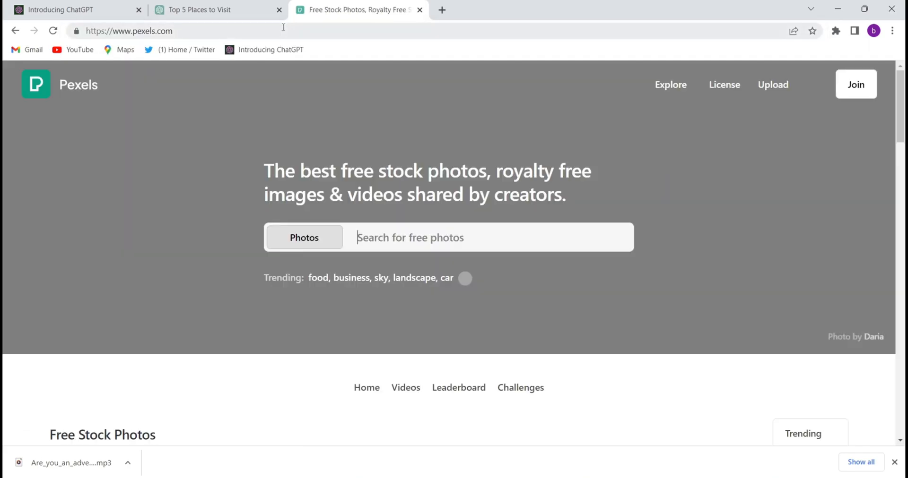
click(304, 237)
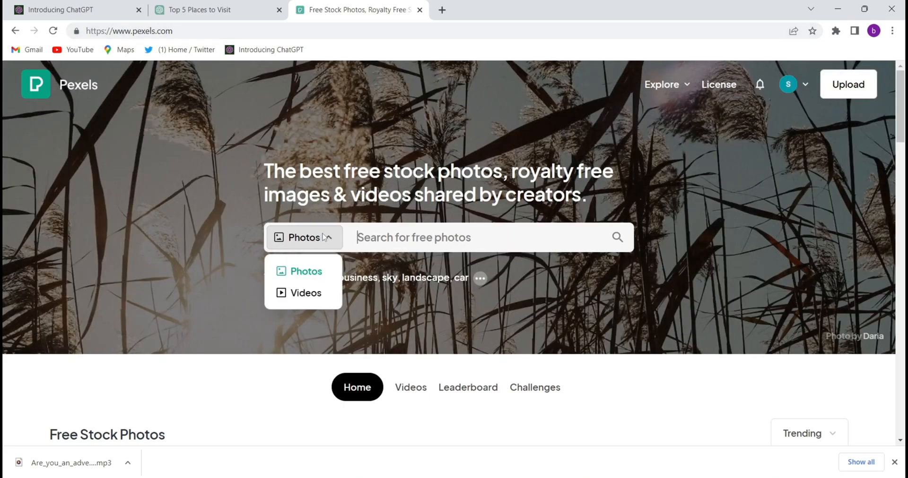
click(304, 293)
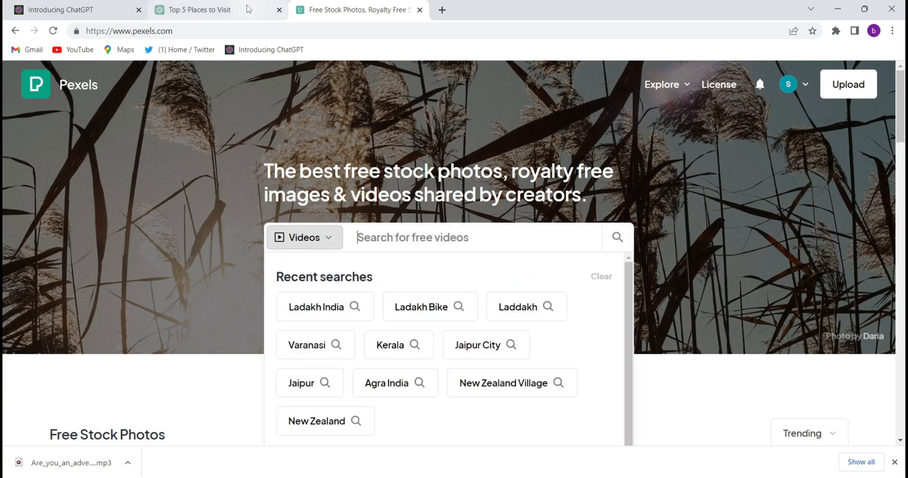
click(195, 9)
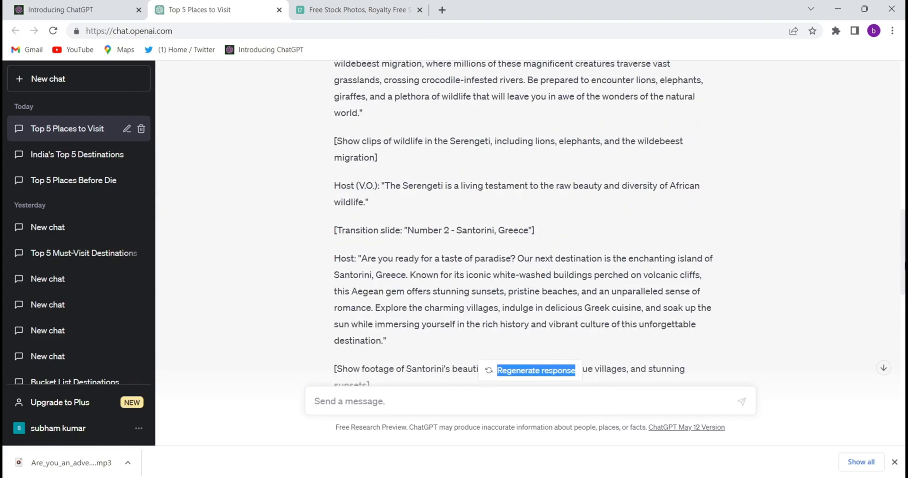
Maximize the ChatGPT chat window and select 'The Great Barrier Reef, Australia' destination name
scroll(up, 3)
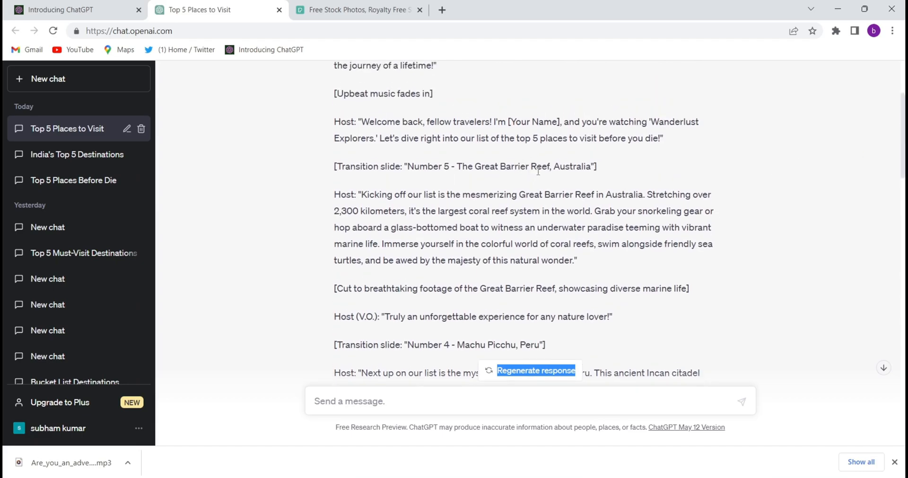
click(357, 9)
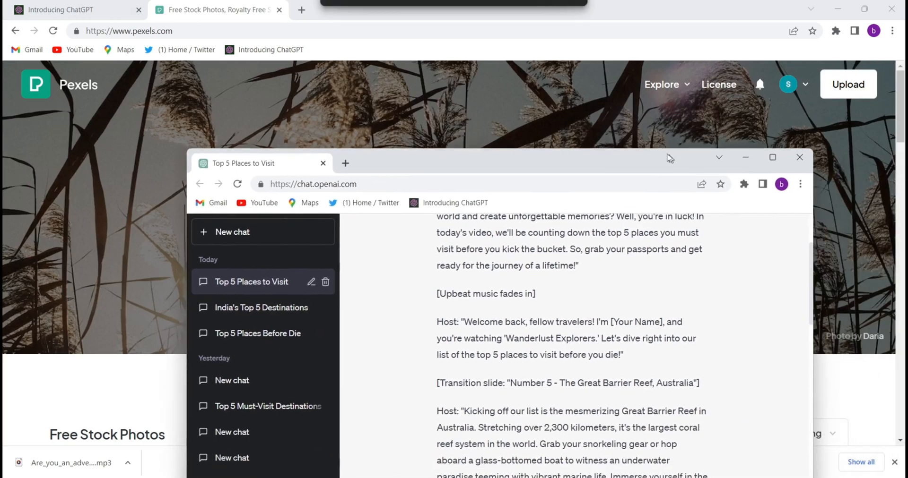
click(771, 156)
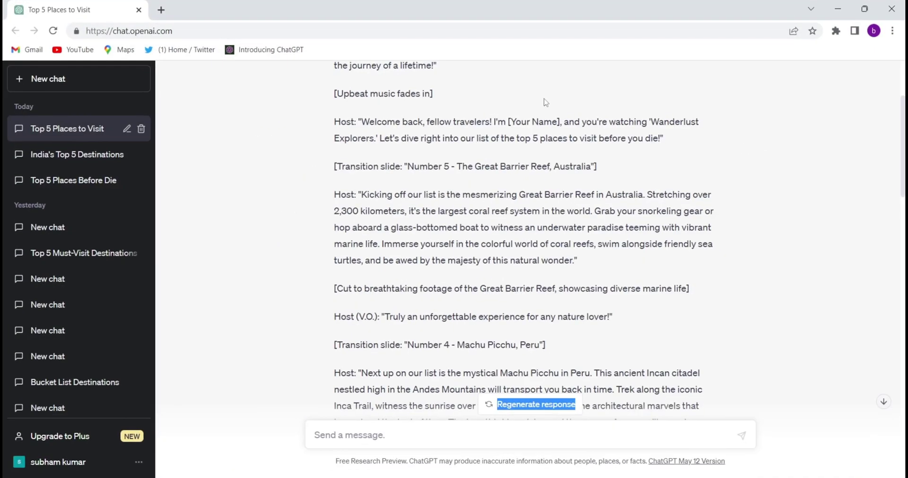
double_click(486, 167)
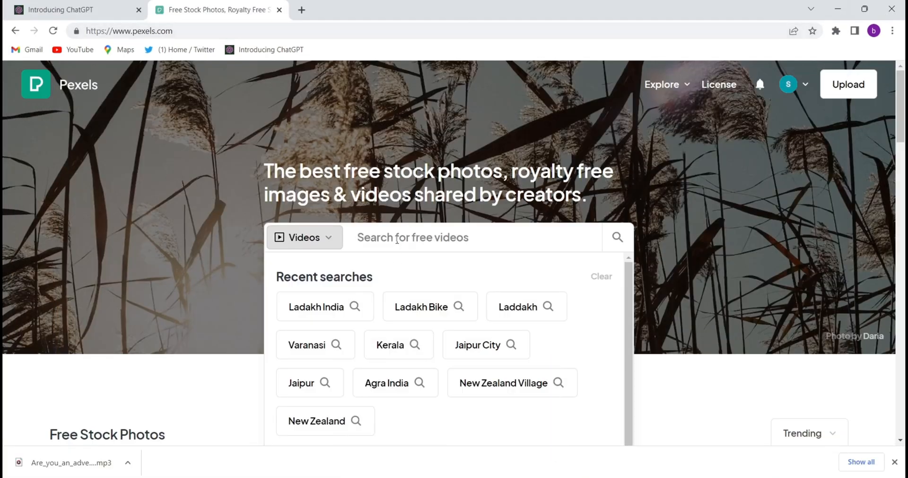
Search Pexels videos for 'The Great Barrier Reef, Australia' and download a reef coastline clip
text(The Great Barrier Reef, Australia"])
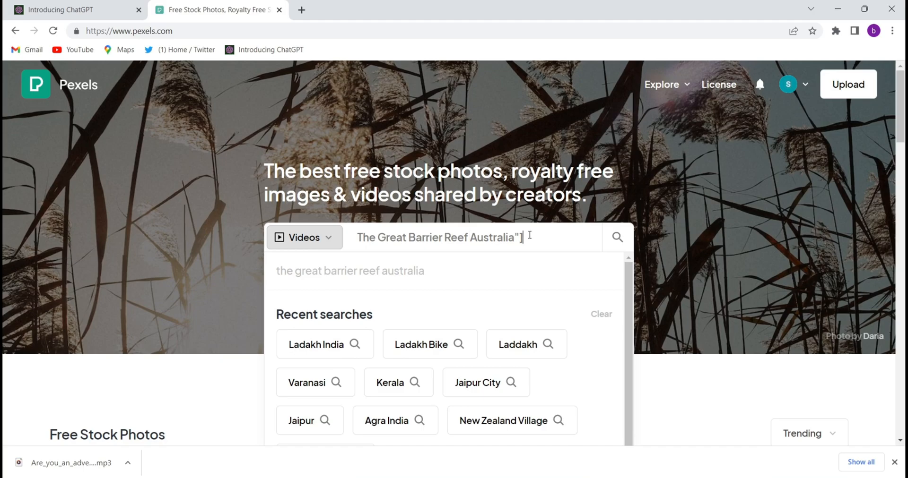
key(Backspace)
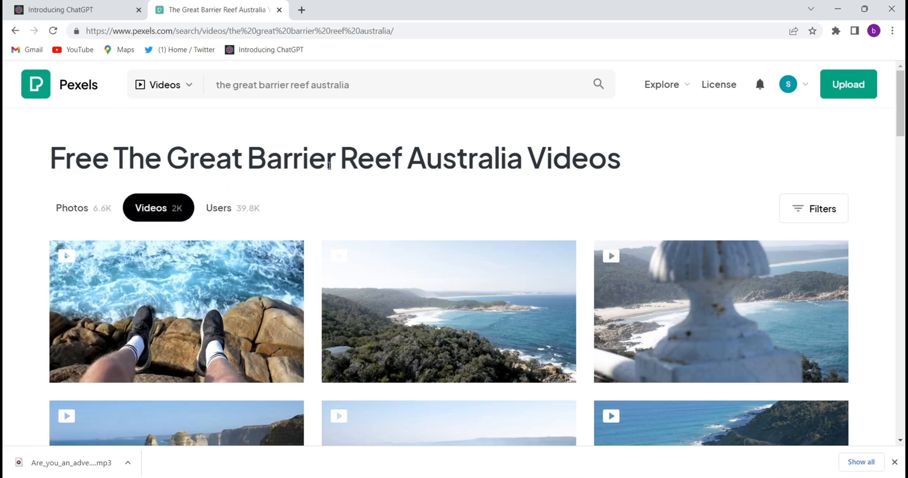
mouse_move(262, 367)
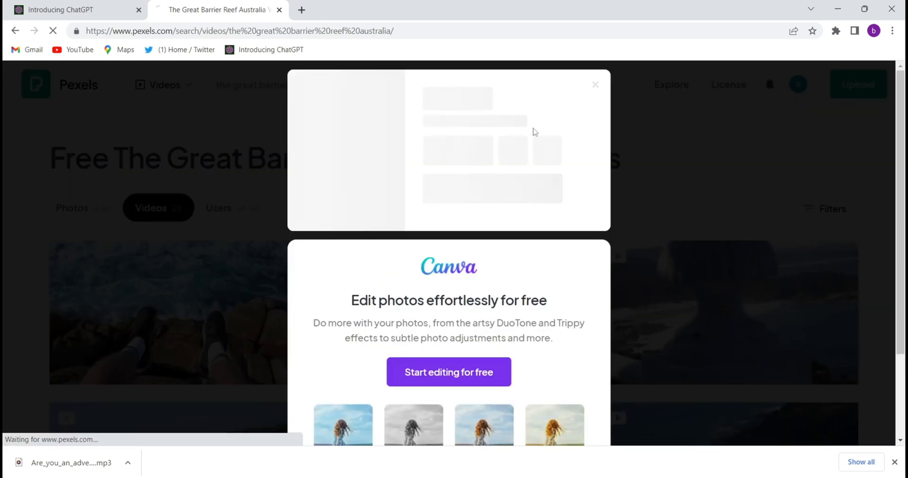
click(595, 84)
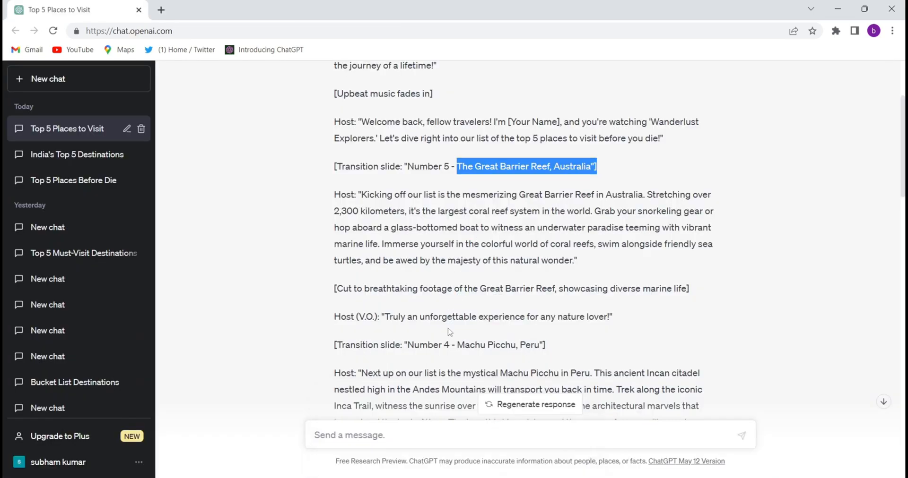
mouse_move(478, 346)
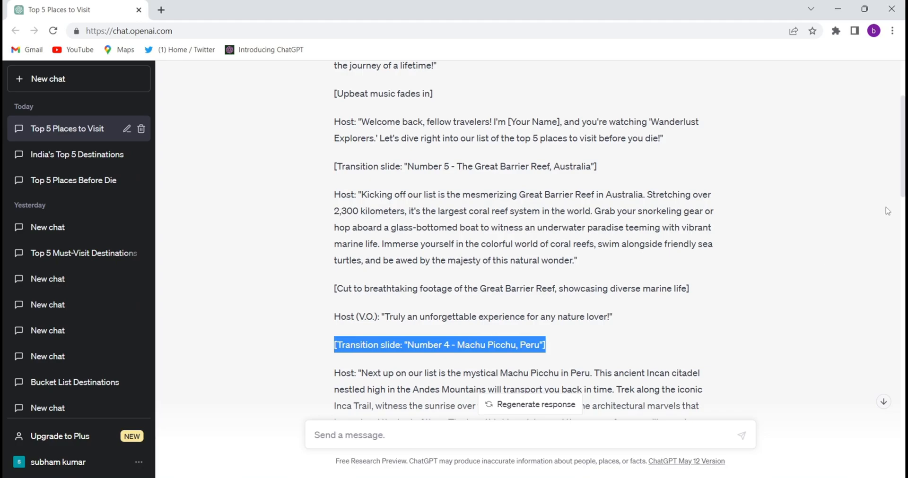
Scroll the ChatGPT script down to the Number 4 Machu Picchu, Peru transition line
scroll(down, 3)
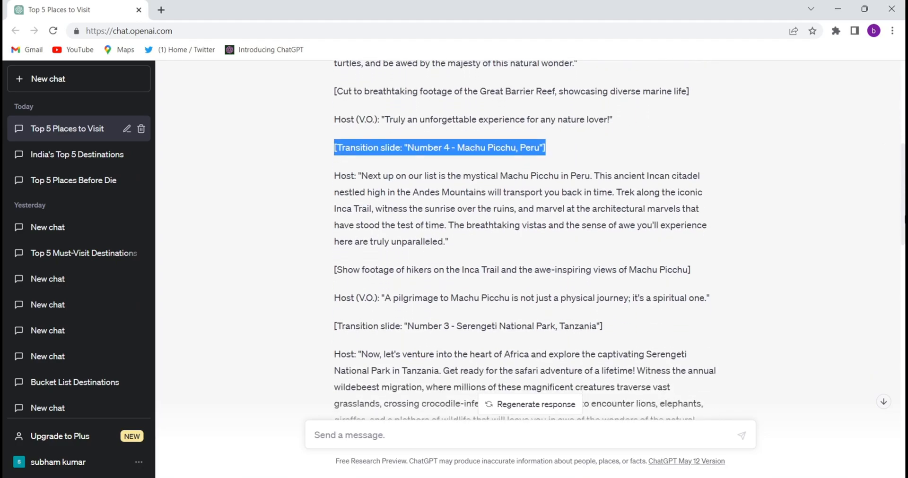
mouse_move(492, 339)
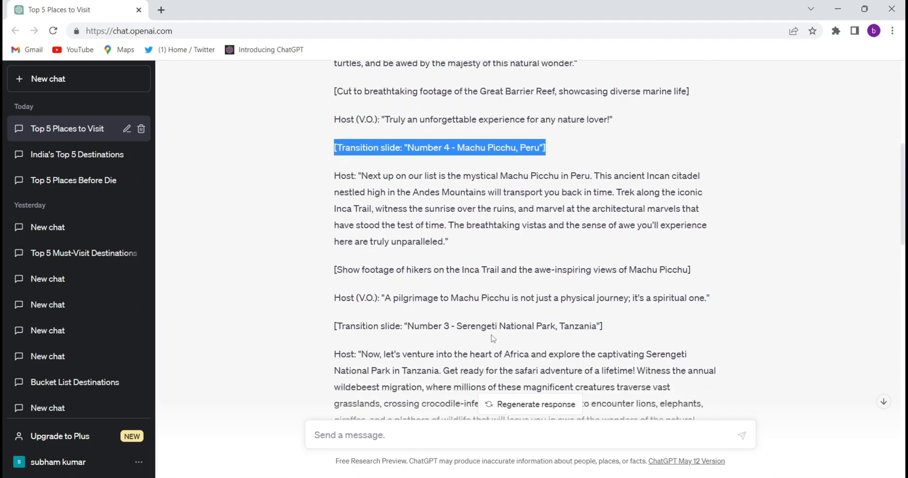
mouse_move(902, 173)
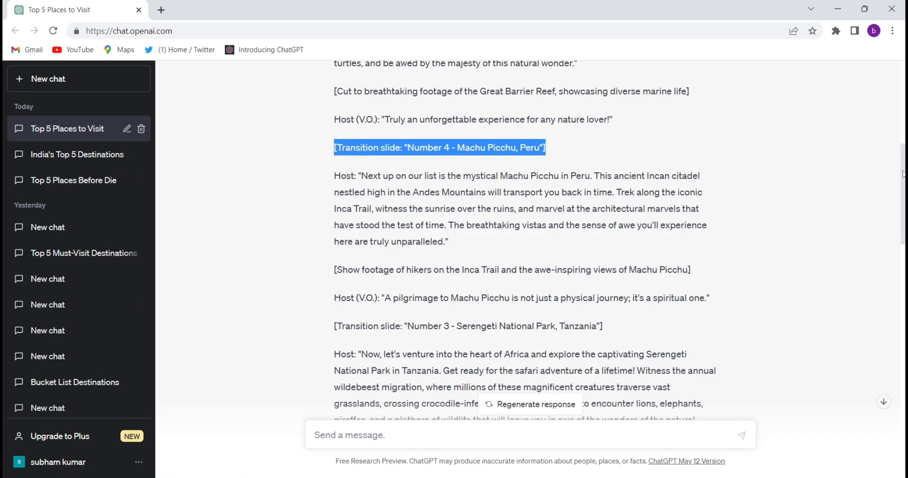
scroll(down, 3)
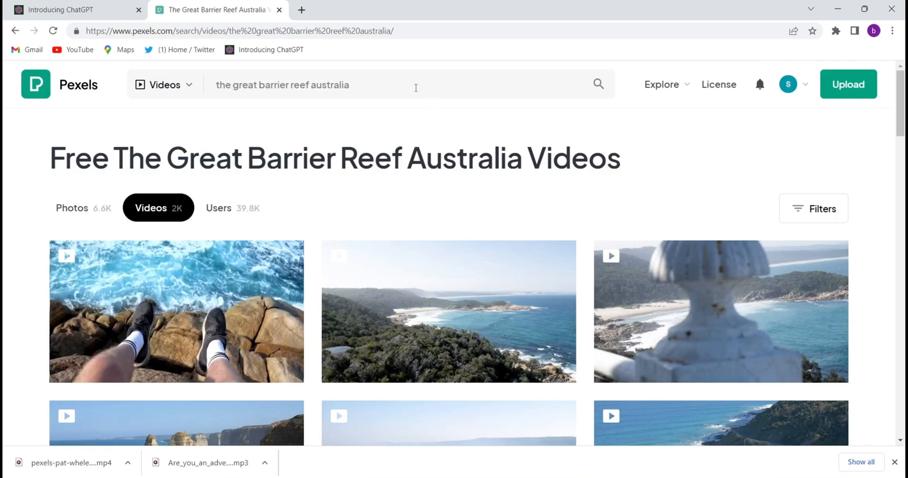
Download a second Pat Whelen reef coastline clip from Pexels and dismiss the Say Thanks popup
click(403, 86)
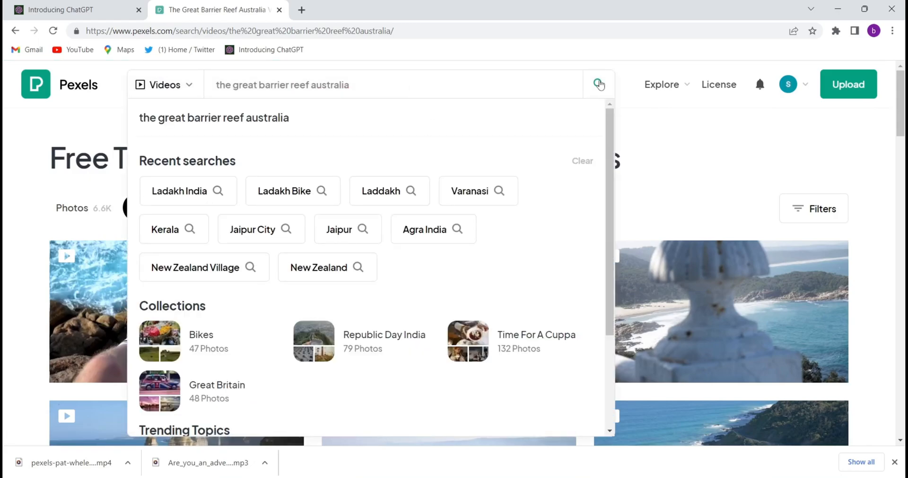
click(597, 84)
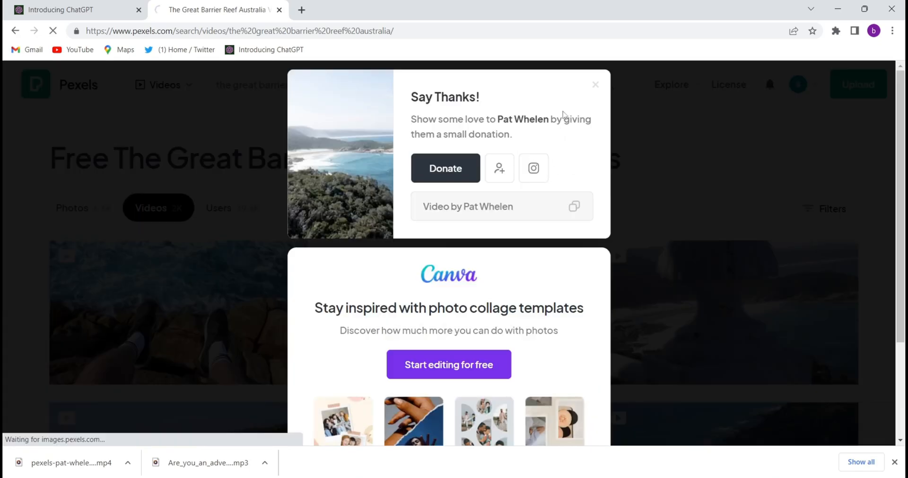
click(596, 84)
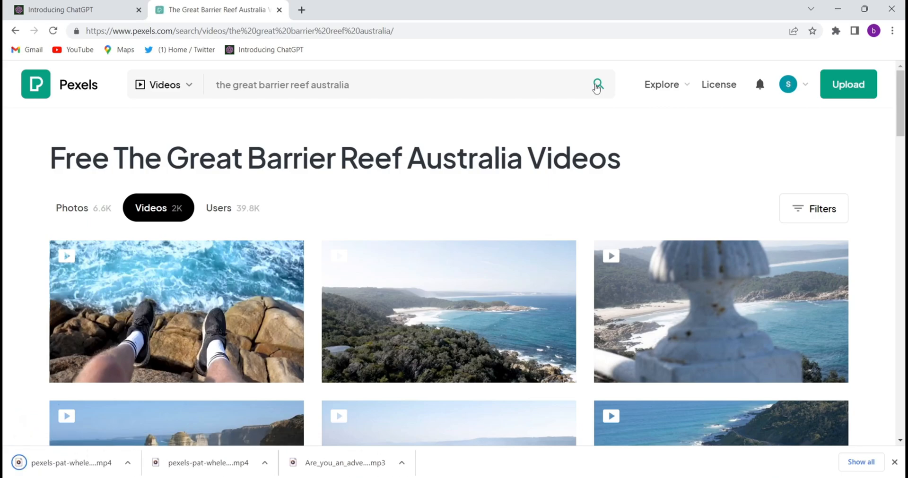
mouse_move(560, 180)
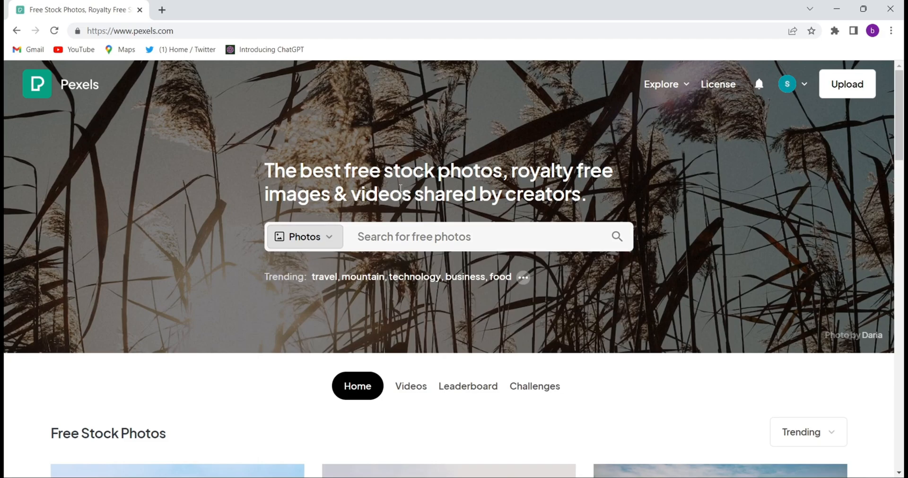
mouse_move(391, 203)
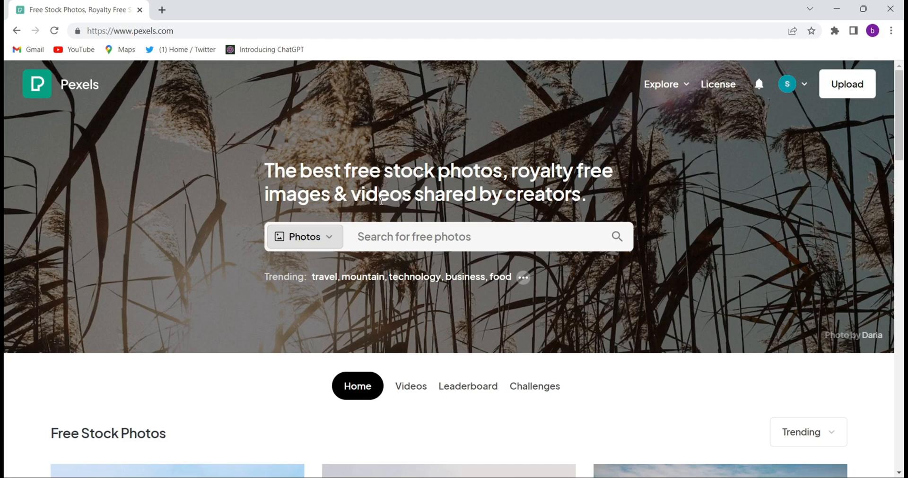
mouse_move(415, 160)
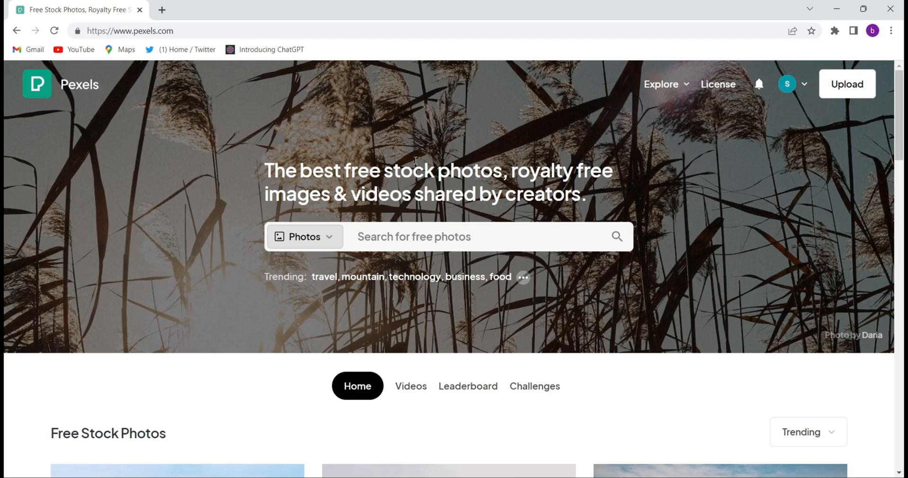
mouse_move(379, 212)
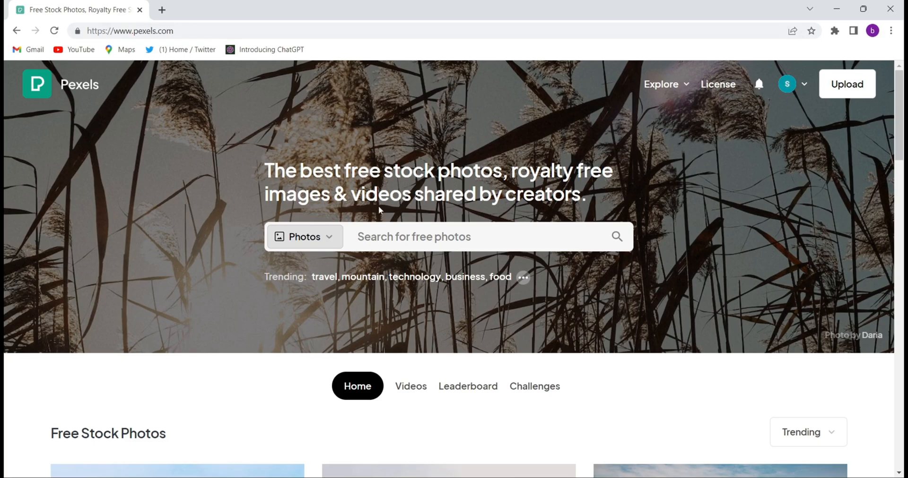